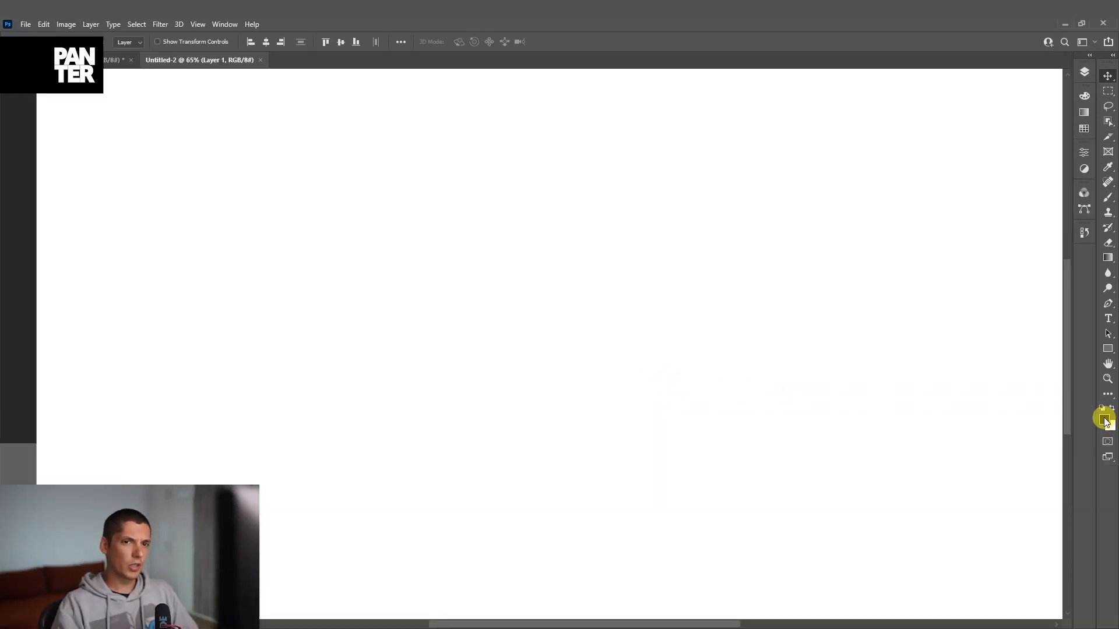
# - Reset colours to default black/white and reveal the fill tool flyout with the Paint Bucket Tool
pyautogui.click(1084, 73)
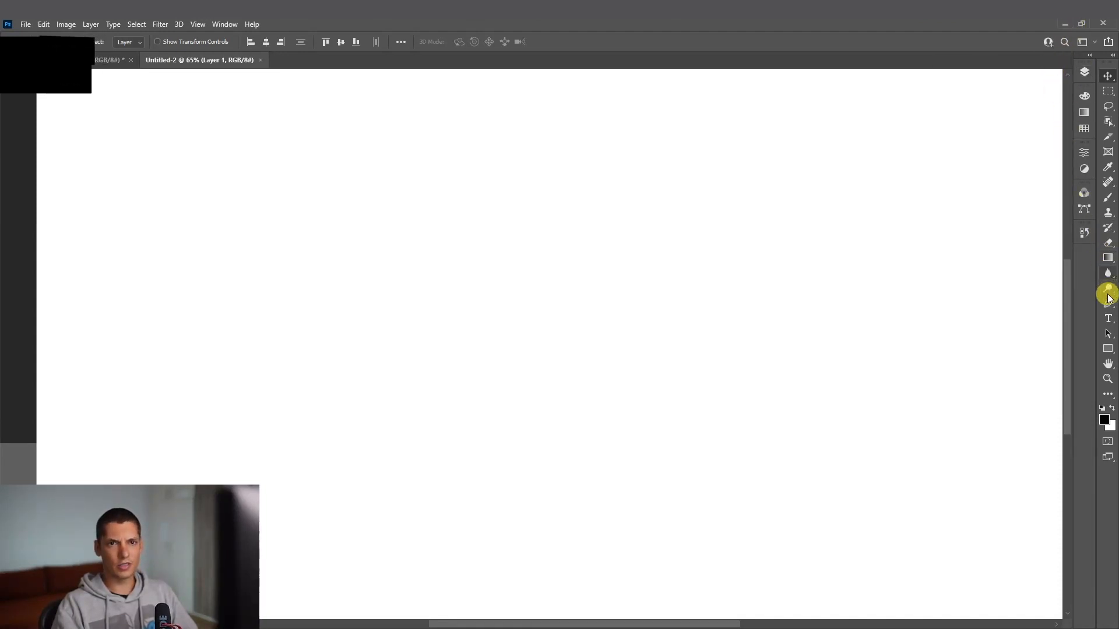
pyautogui.click(1107, 289)
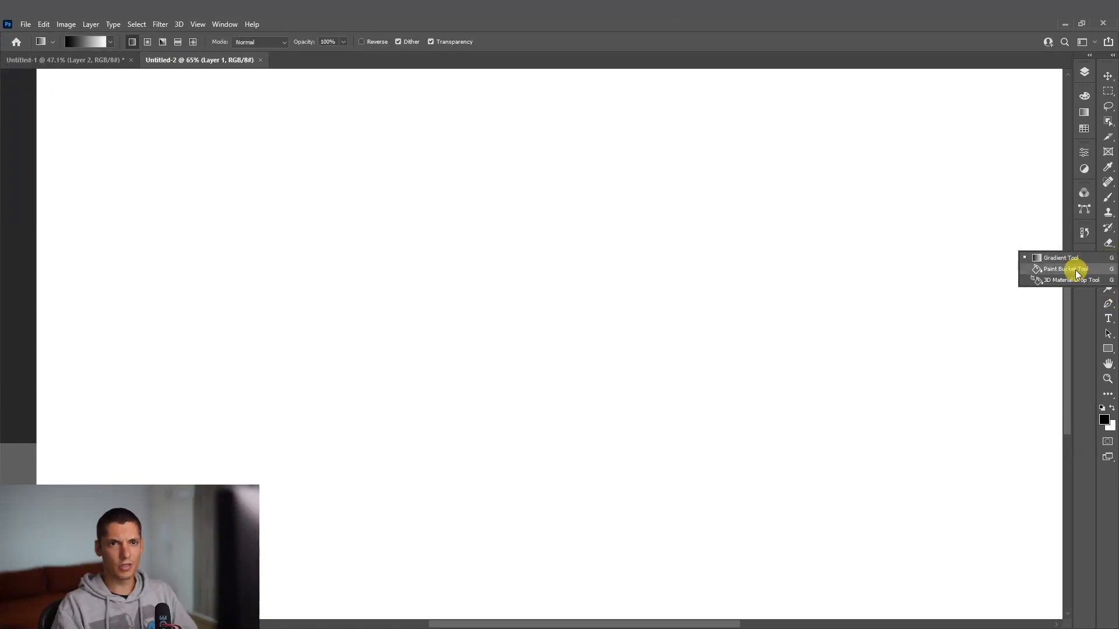
# - Fill the whole canvas solid black with the Paint Bucket, then ready the Brush Tool
pyautogui.click(1066, 268)
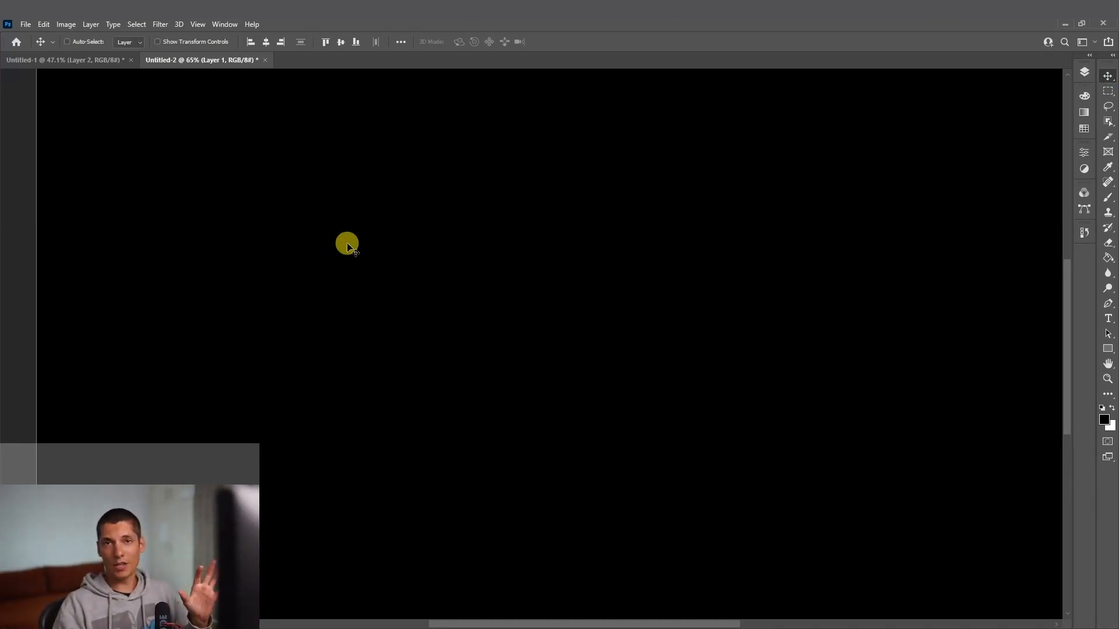
pyautogui.moveTo(438, 177)
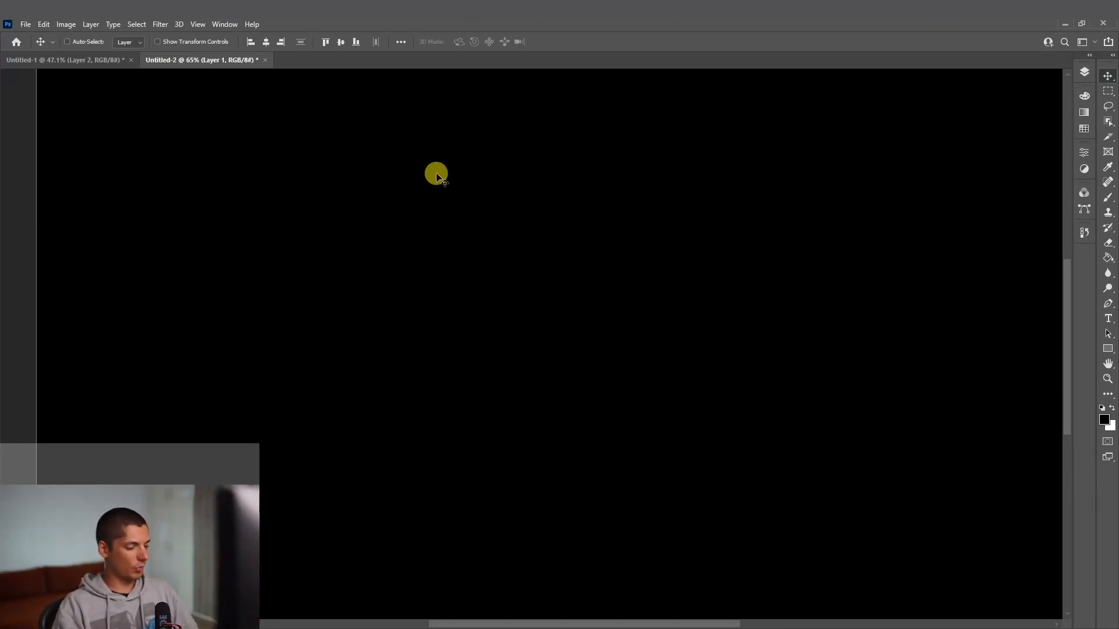
pyautogui.click(1109, 186)
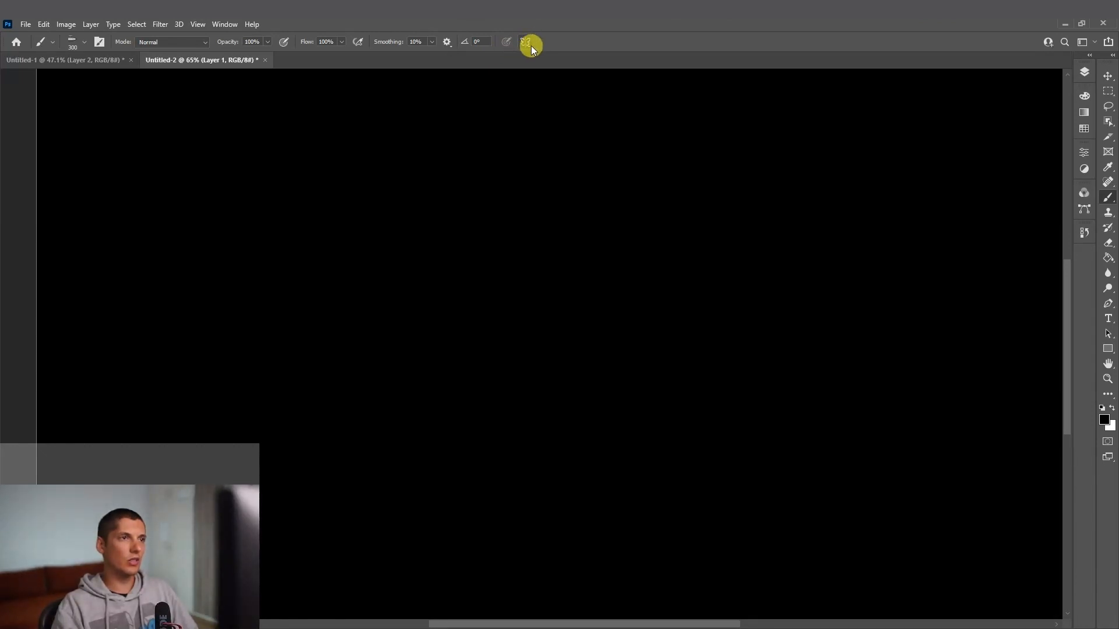
# - Enable Mandala paint symmetry with a segment count of 6
pyautogui.click(526, 42)
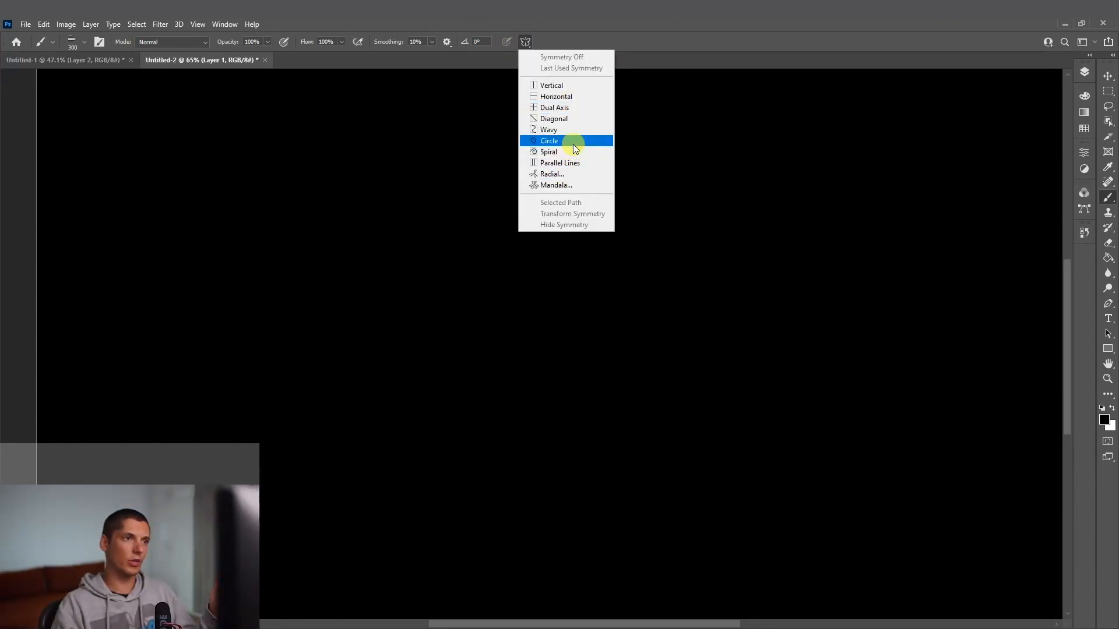
pyautogui.moveTo(585, 188)
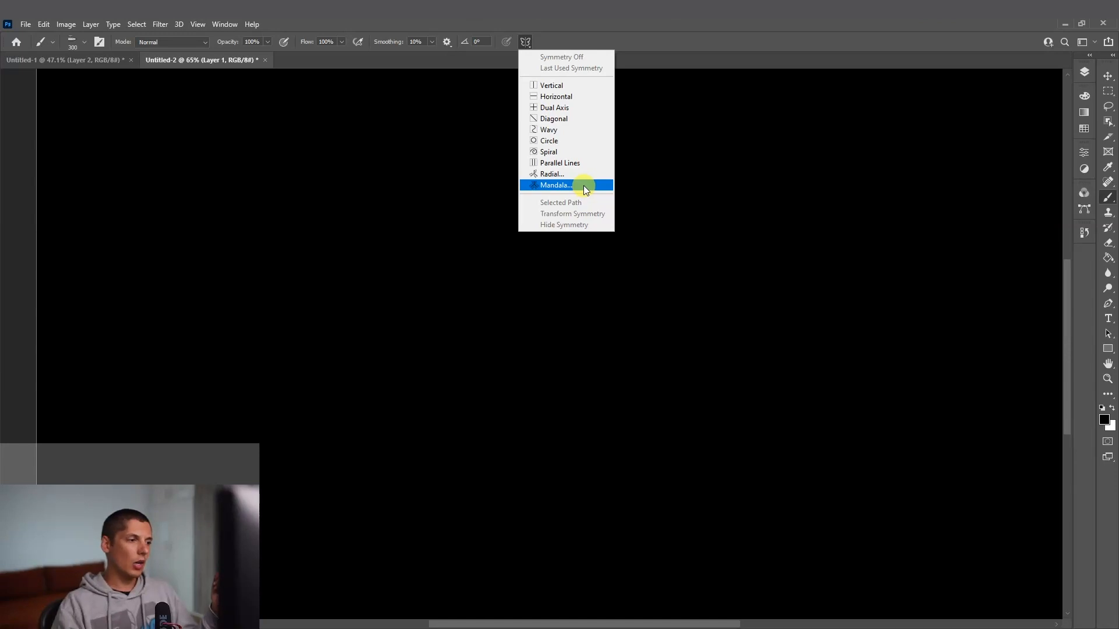
pyautogui.click(553, 184)
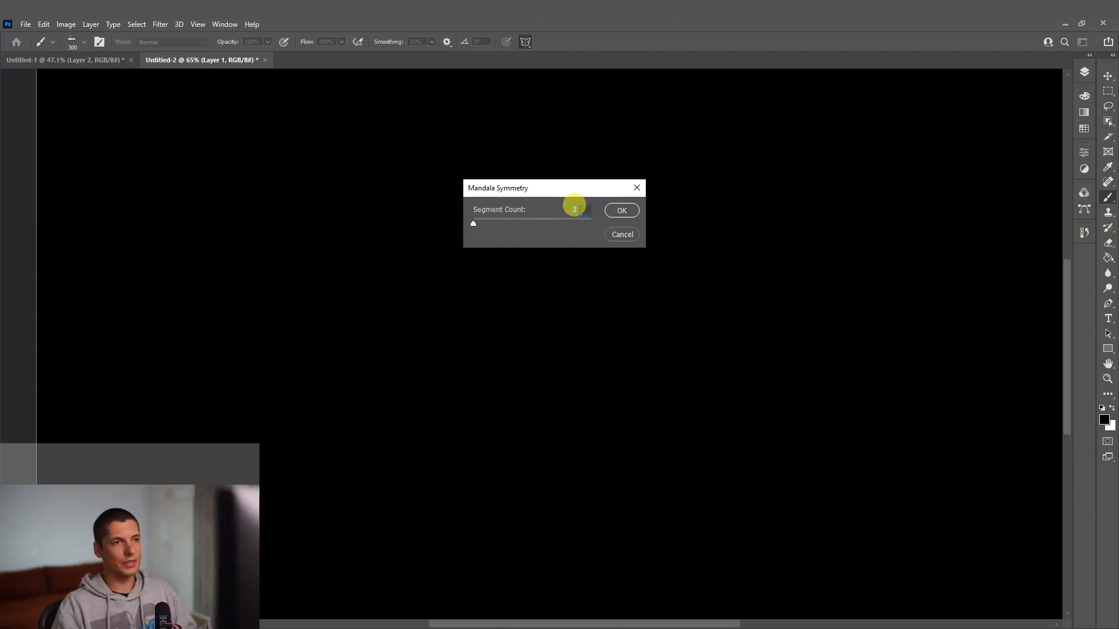
pyautogui.moveTo(473, 223); pyautogui.dragTo(523, 222)
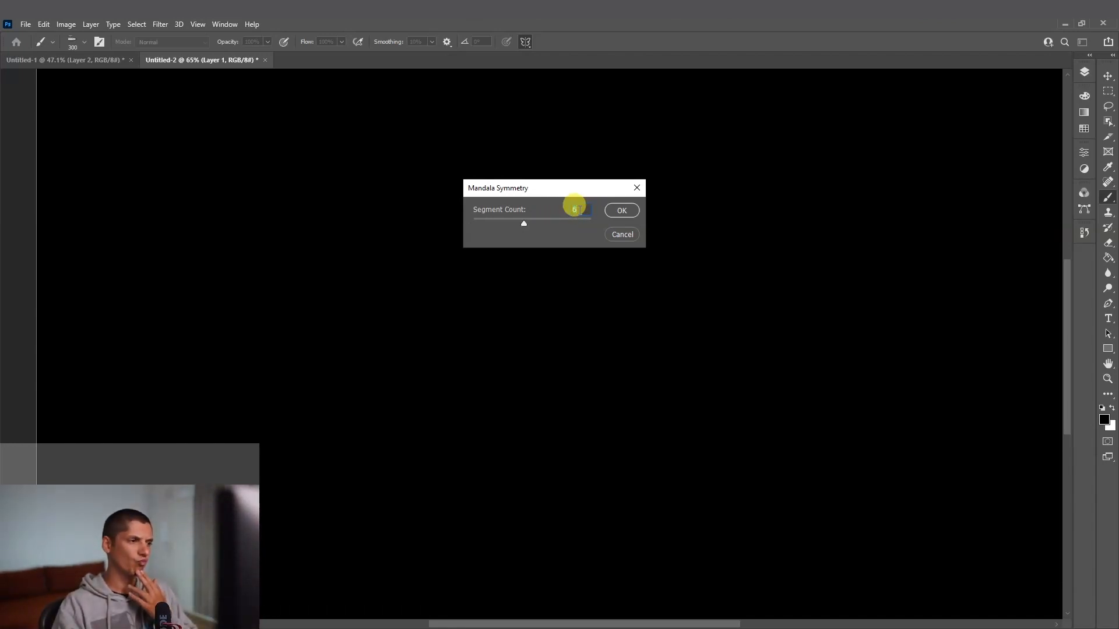
pyautogui.click(622, 210)
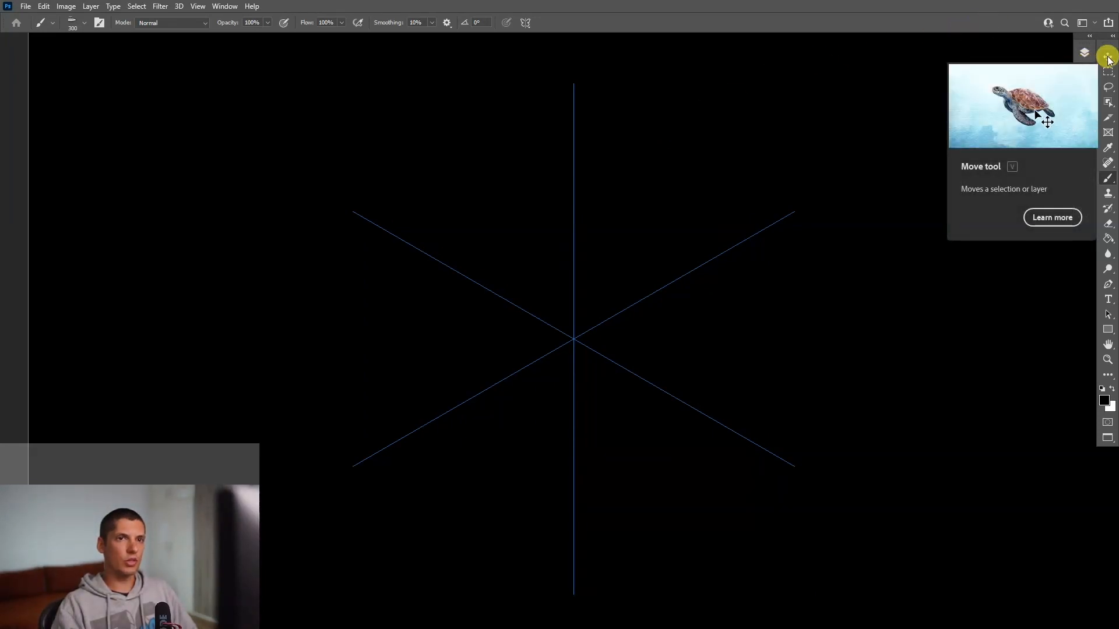
# - Switch to the Move Tool so rulers can frame the canvas
pyautogui.click(1107, 56)
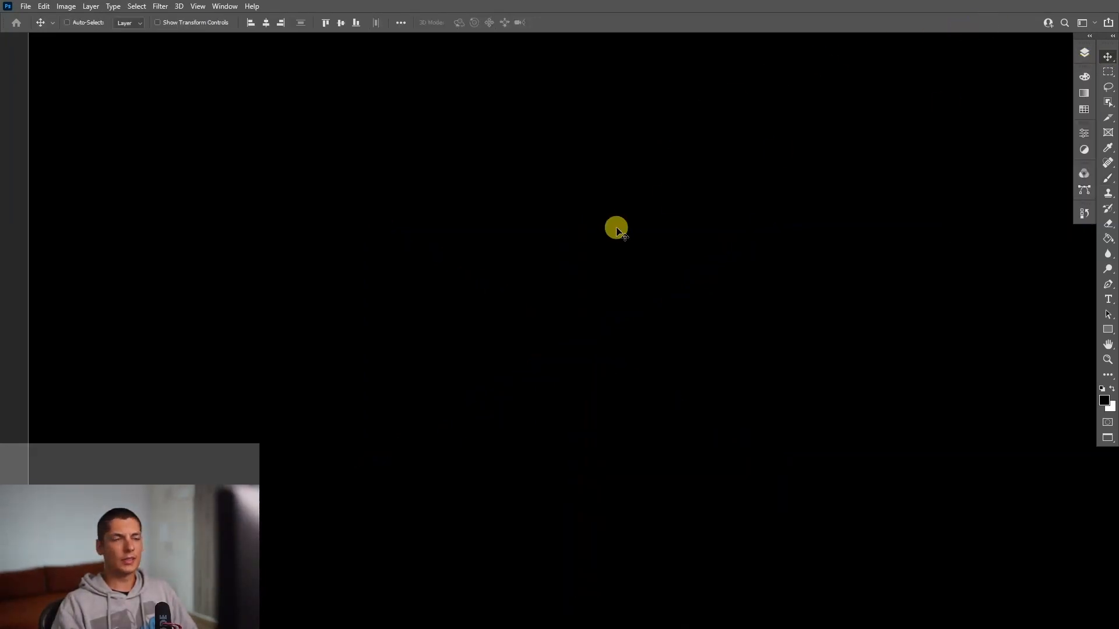
pyautogui.moveTo(478, 396)
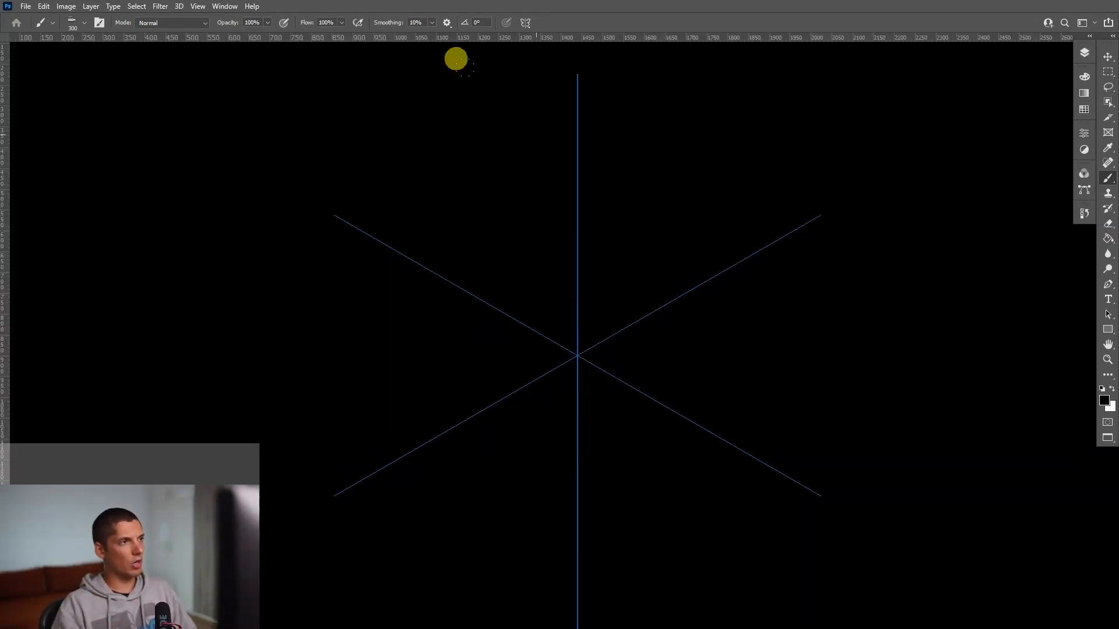
pyautogui.moveTo(541, 42)
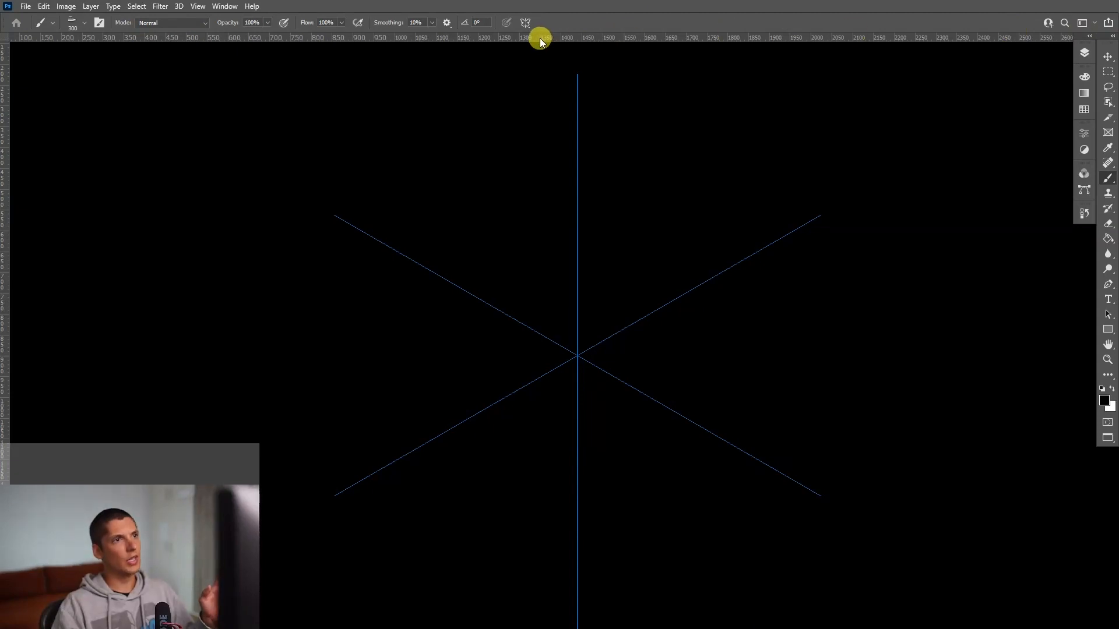
# - Place a horizontal ruler guide snapped to the centre of the symmetry axes
pyautogui.moveTo(541, 36); pyautogui.dragTo(545, 71)
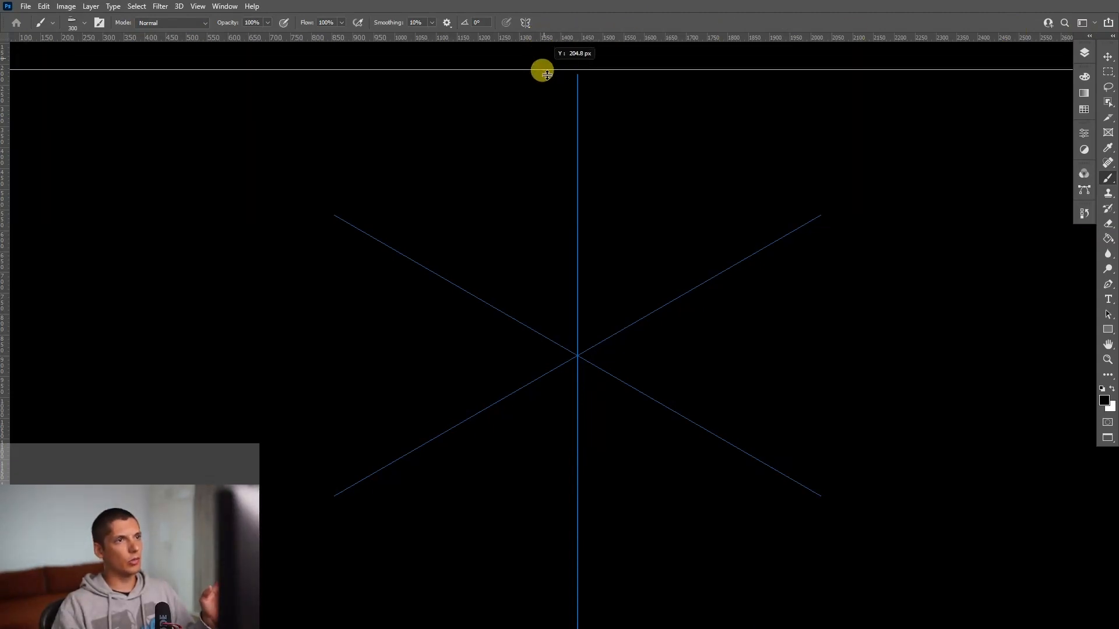
pyautogui.moveTo(542, 71); pyautogui.dragTo(579, 353)
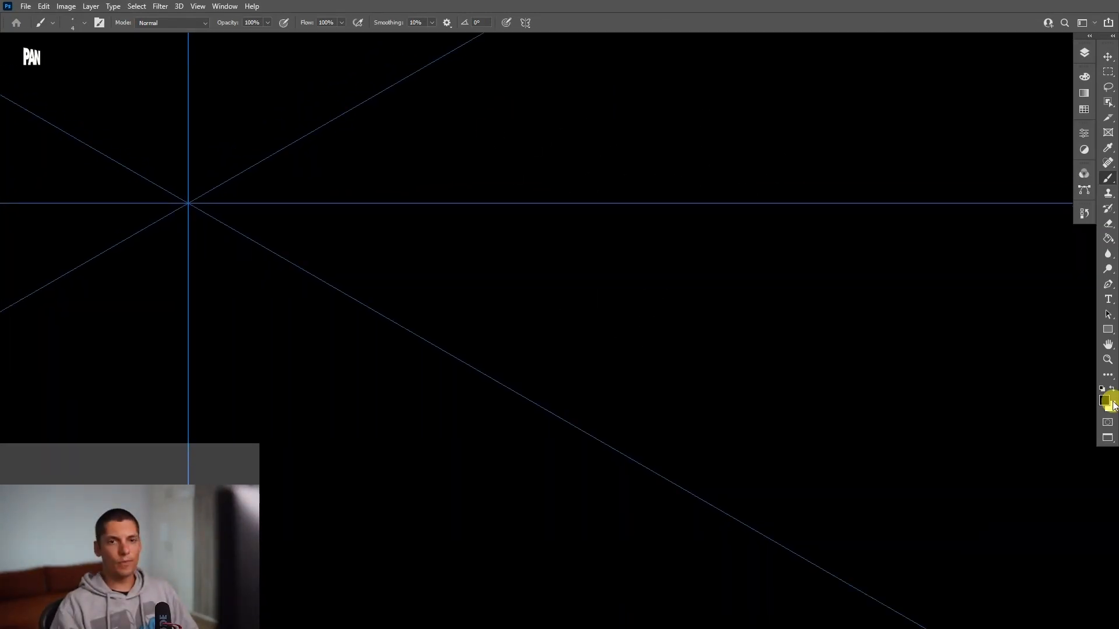
# - Hand-draw the letters PANTER in white along the guide, mirrored around the six segments
pyautogui.click(545, 266)
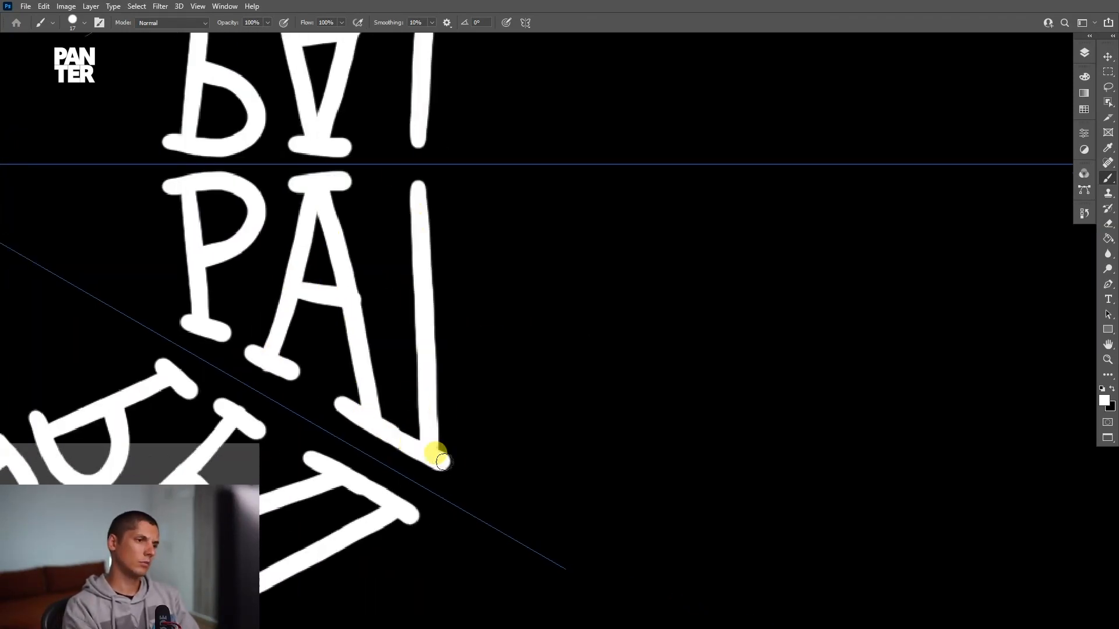
pyautogui.moveTo(439, 460); pyautogui.dragTo(500, 175)
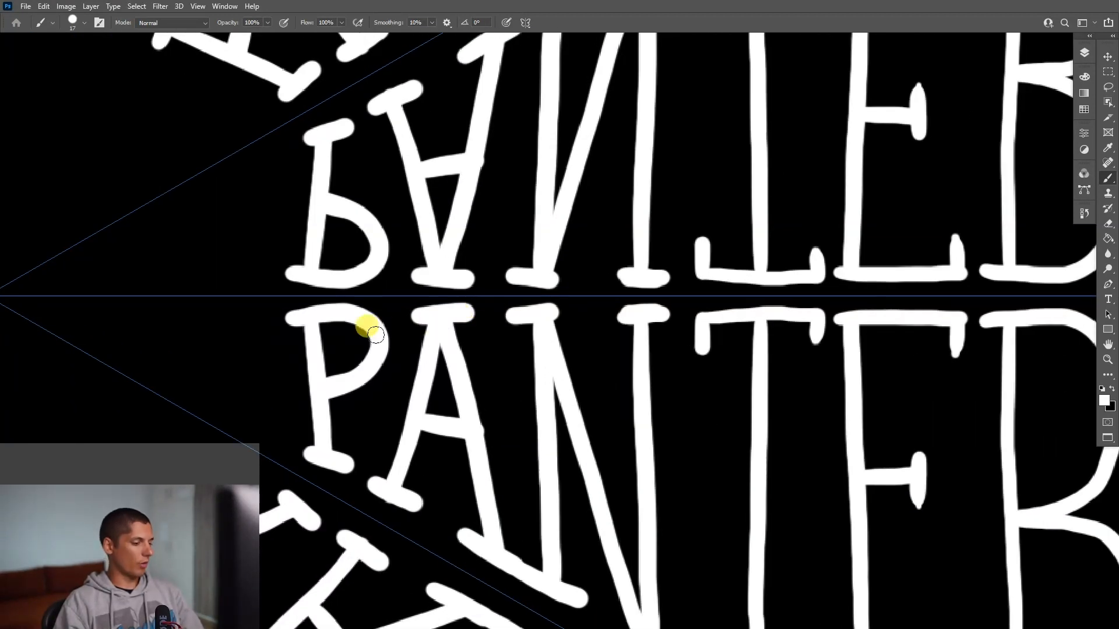
pyautogui.moveTo(307, 302)
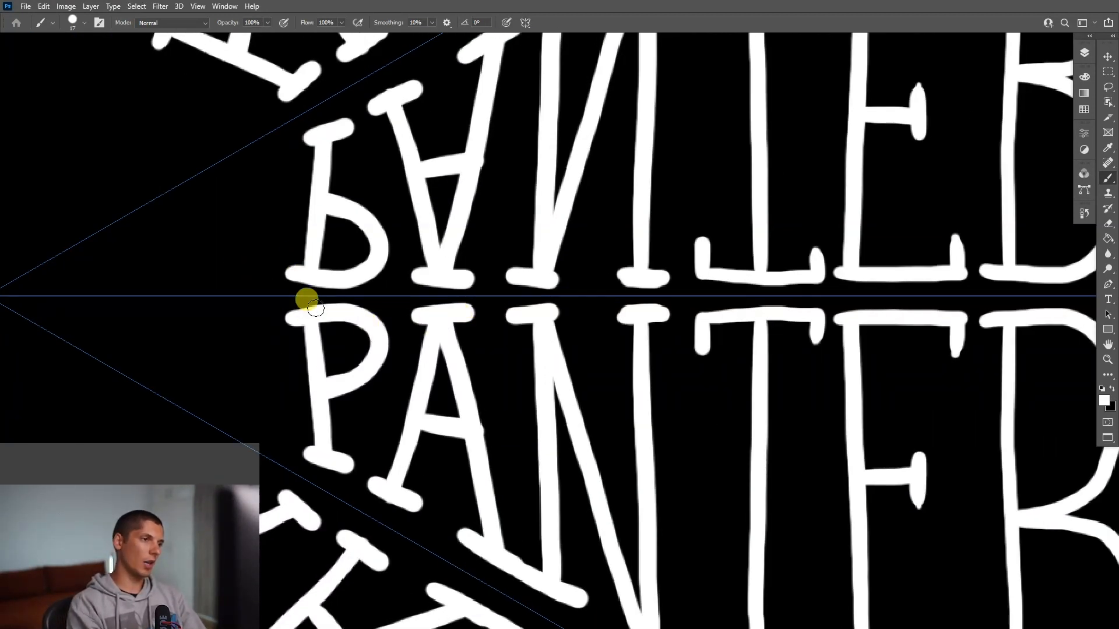